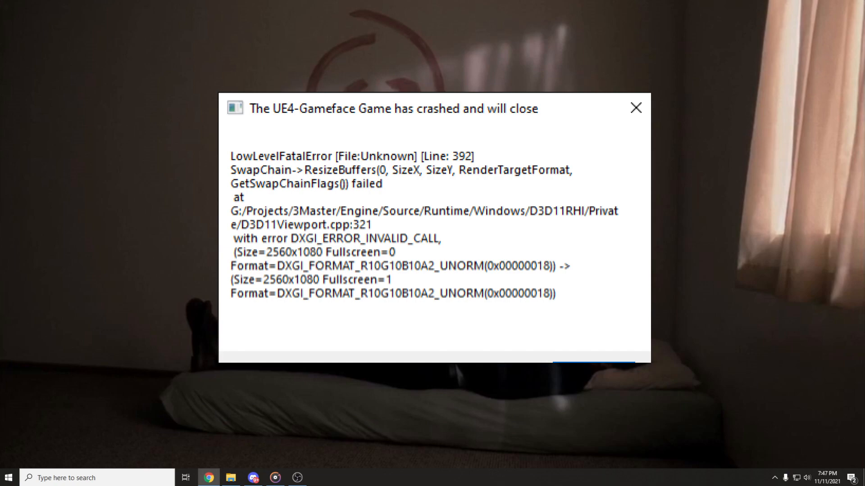
Close the UE4-Gameface crash report dialog.
click(635, 108)
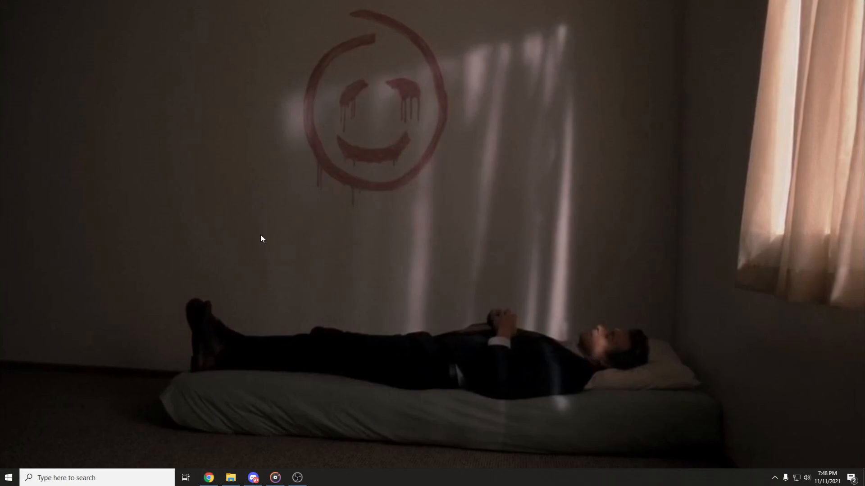
mouse_move(356, 221)
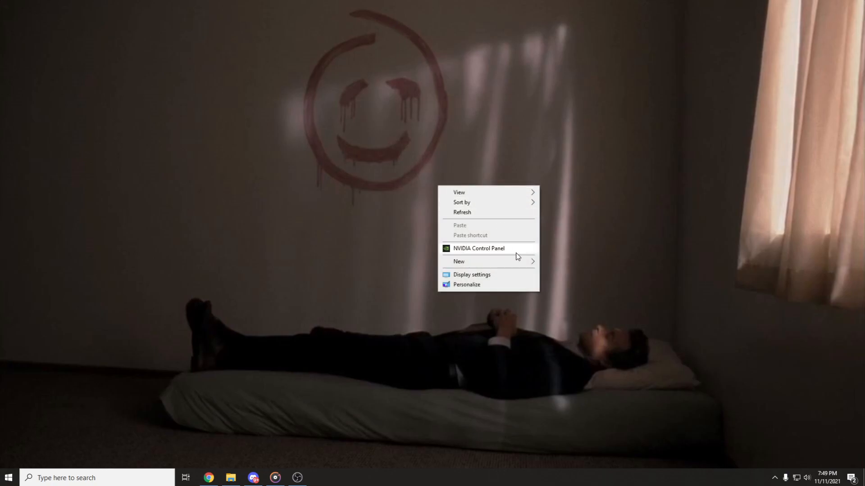
In NVIDIA Control Panel's Set up multiple displays page, uncheck the Philips 221V monitor.
click(478, 248)
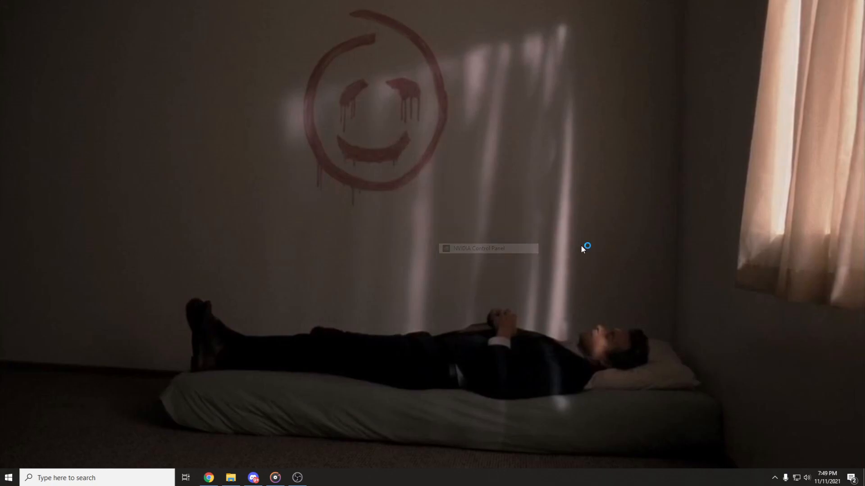
click(487, 248)
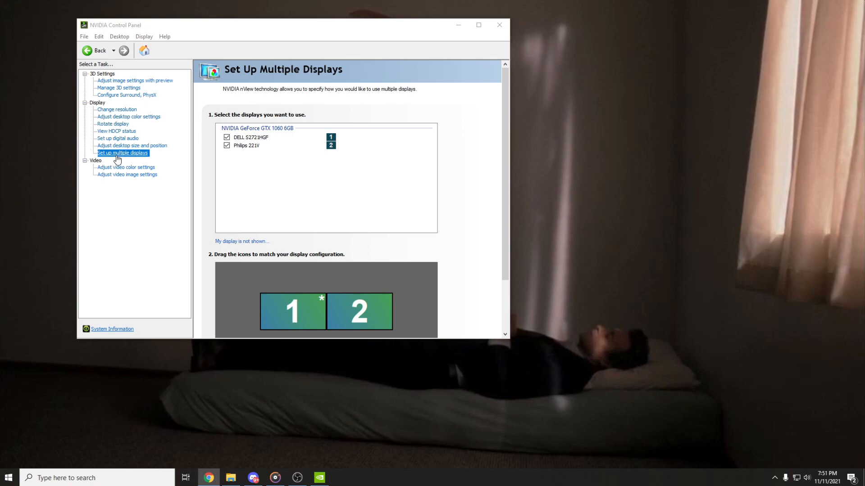
mouse_move(302, 147)
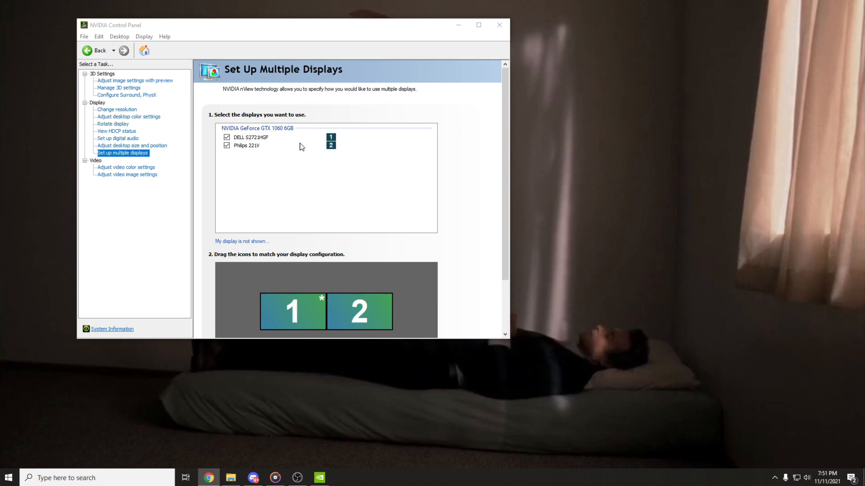
mouse_move(321, 212)
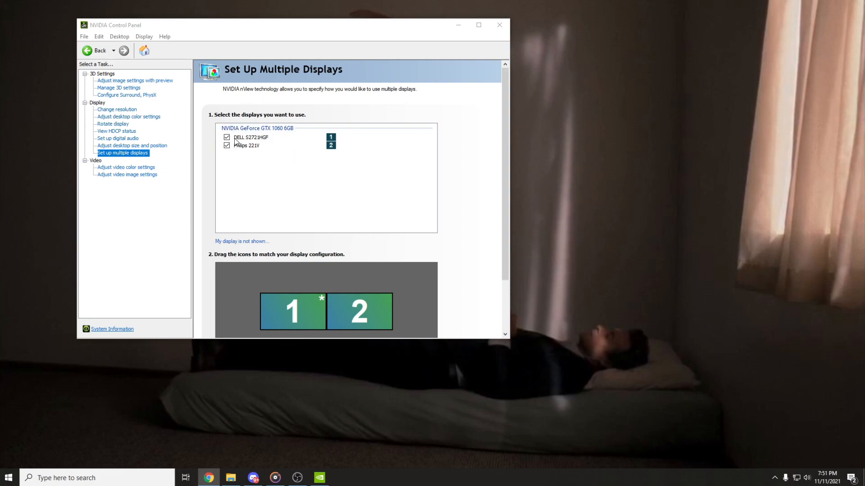
click(247, 145)
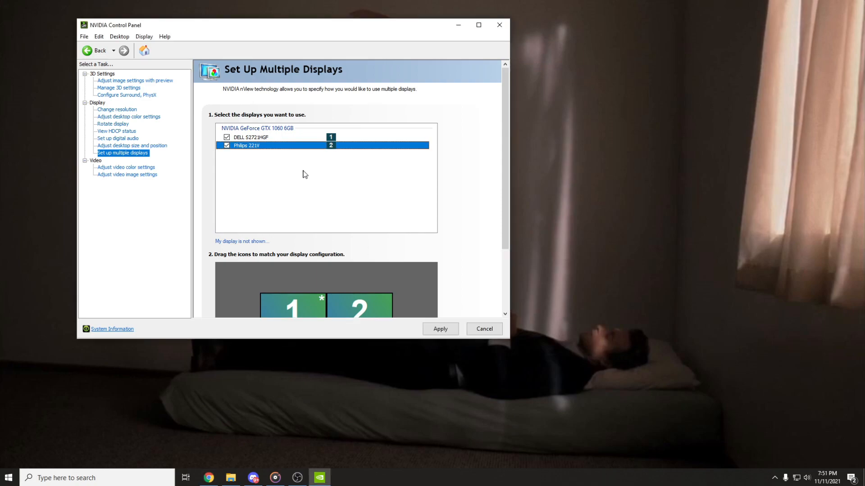
mouse_move(260, 160)
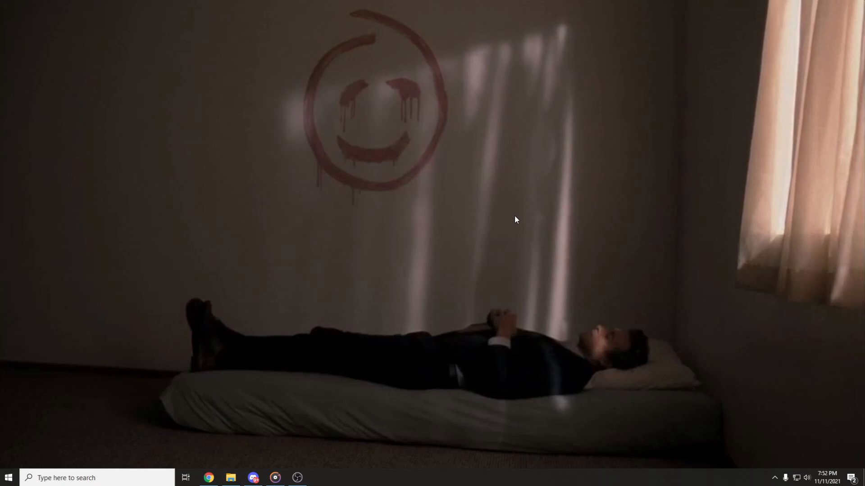
Bring up the Project pane with Win+P to choose PC screen only.
key(Win+P)
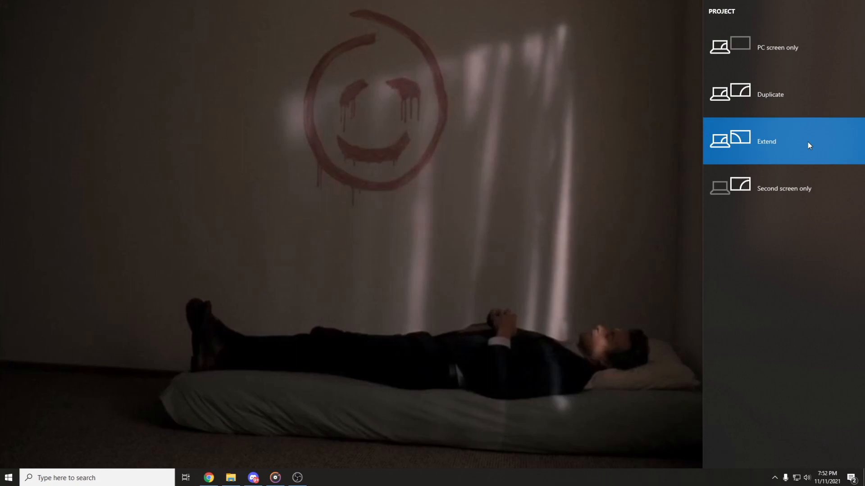
mouse_move(809, 65)
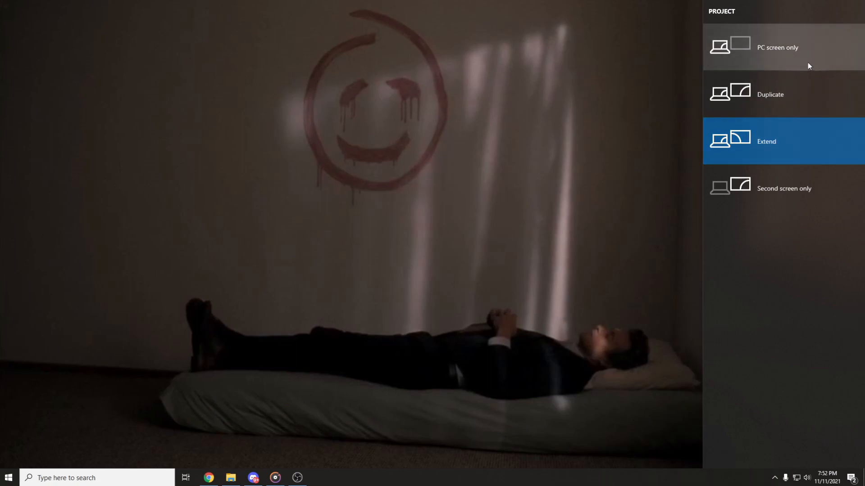
mouse_move(758, 59)
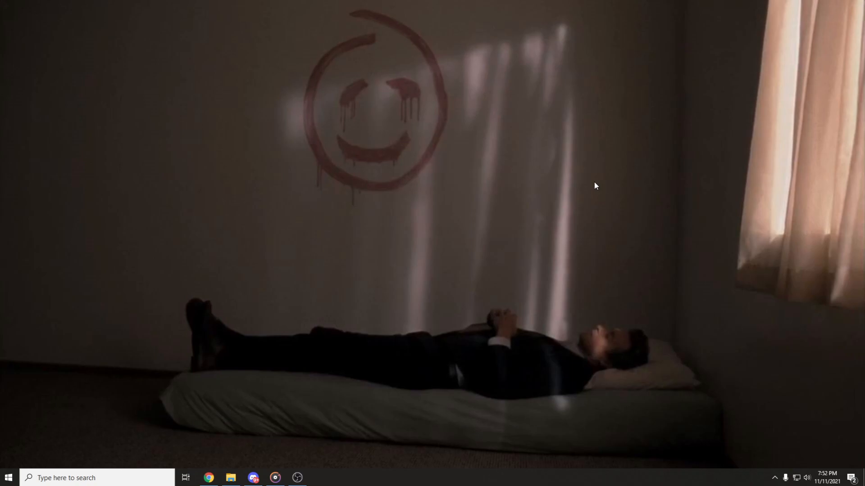
mouse_move(460, 298)
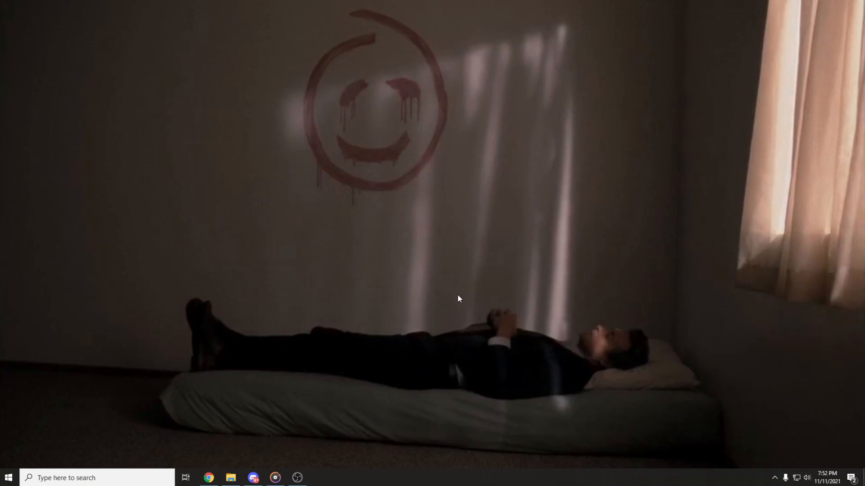
Run %localappdata% from the Win+R Run box.
key(win+r)
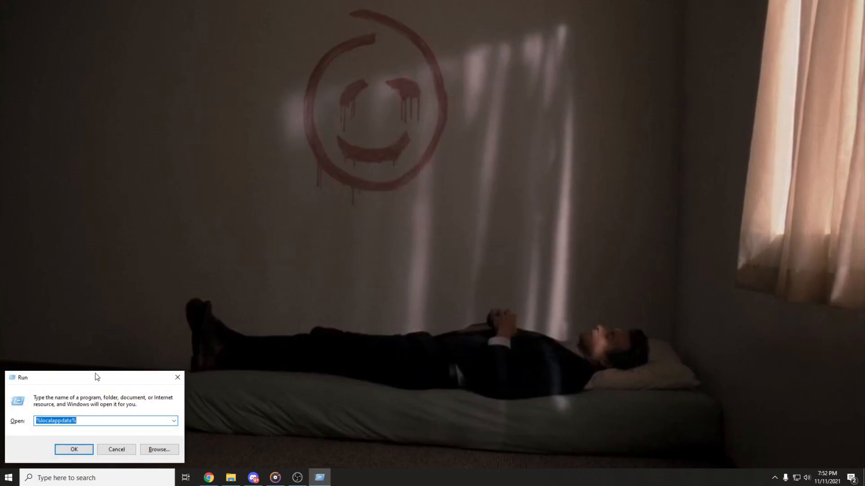
click(117, 449)
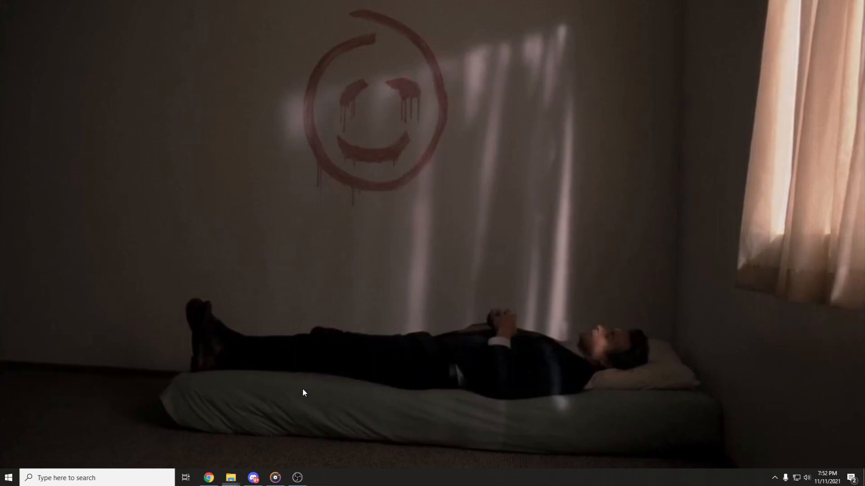
click(319, 477)
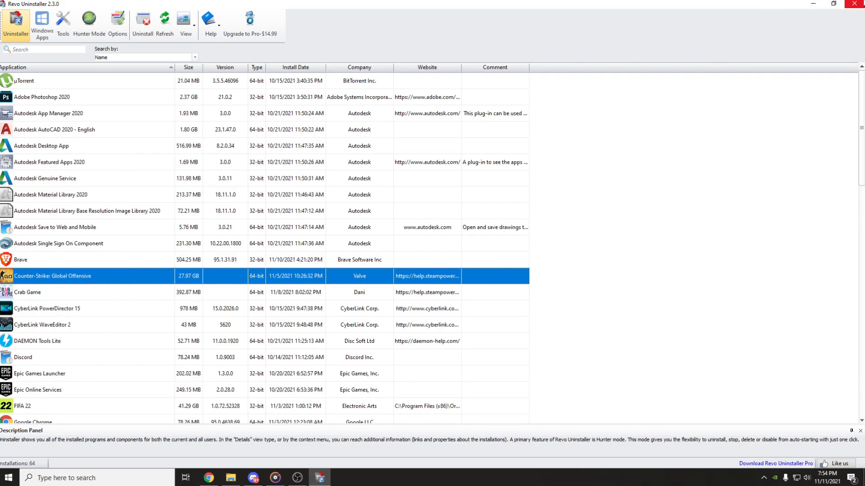